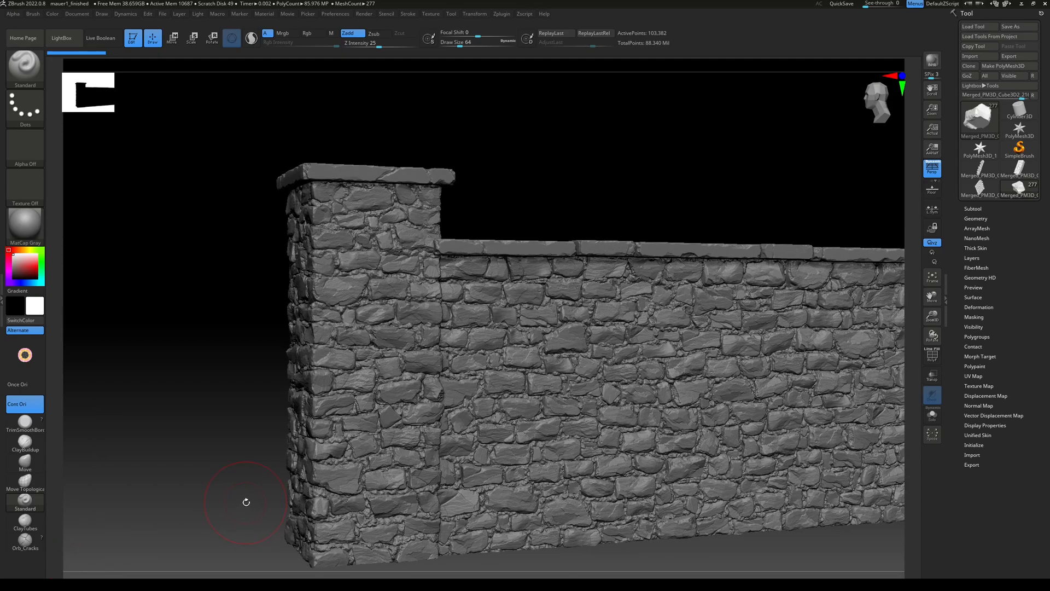
pyautogui.moveTo(260, 498)
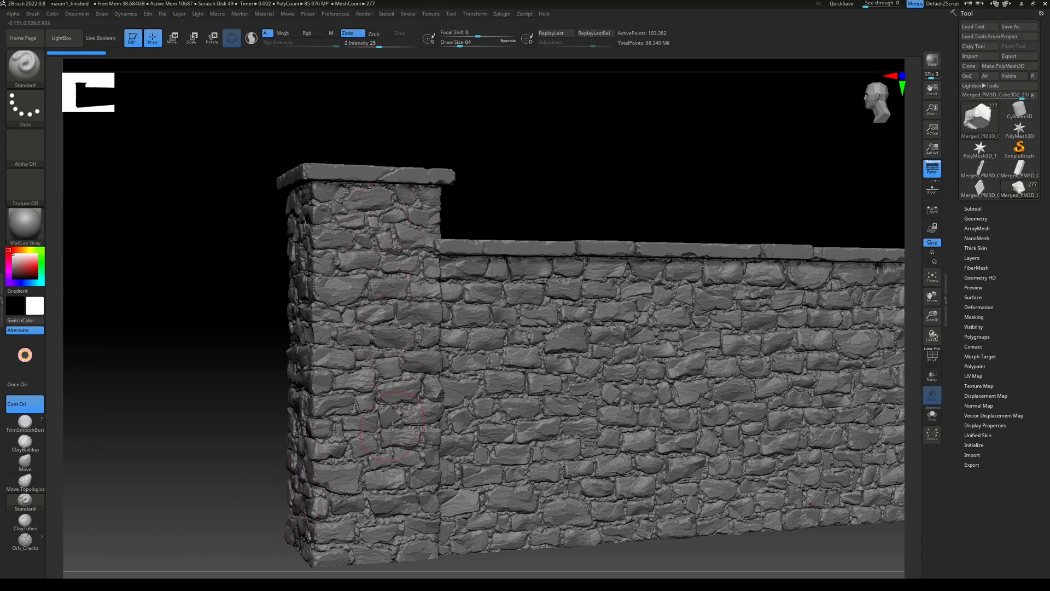
pyautogui.moveTo(381, 446)
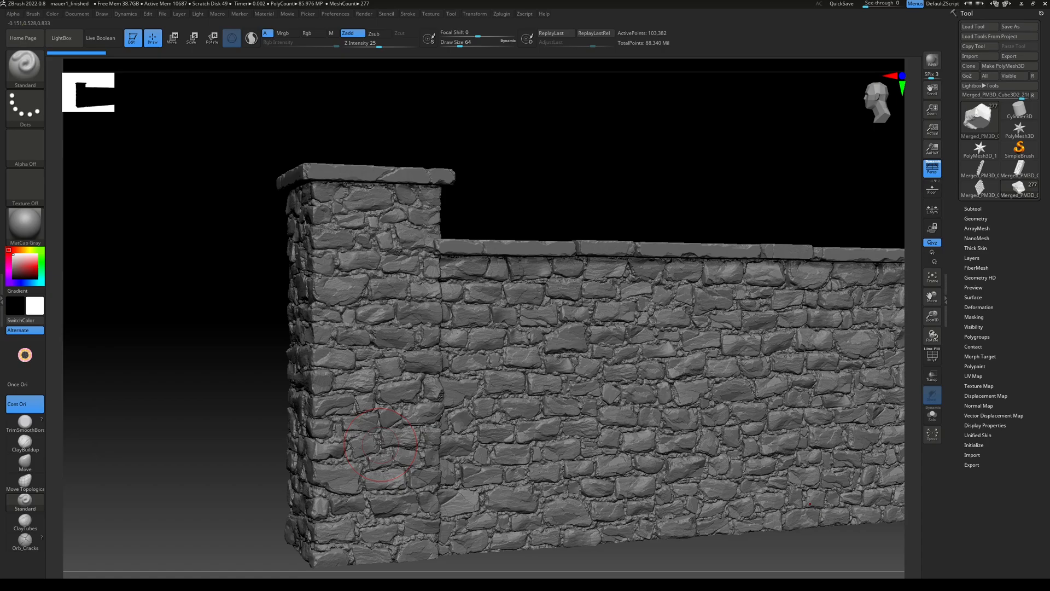
pyautogui.moveTo(218, 372)
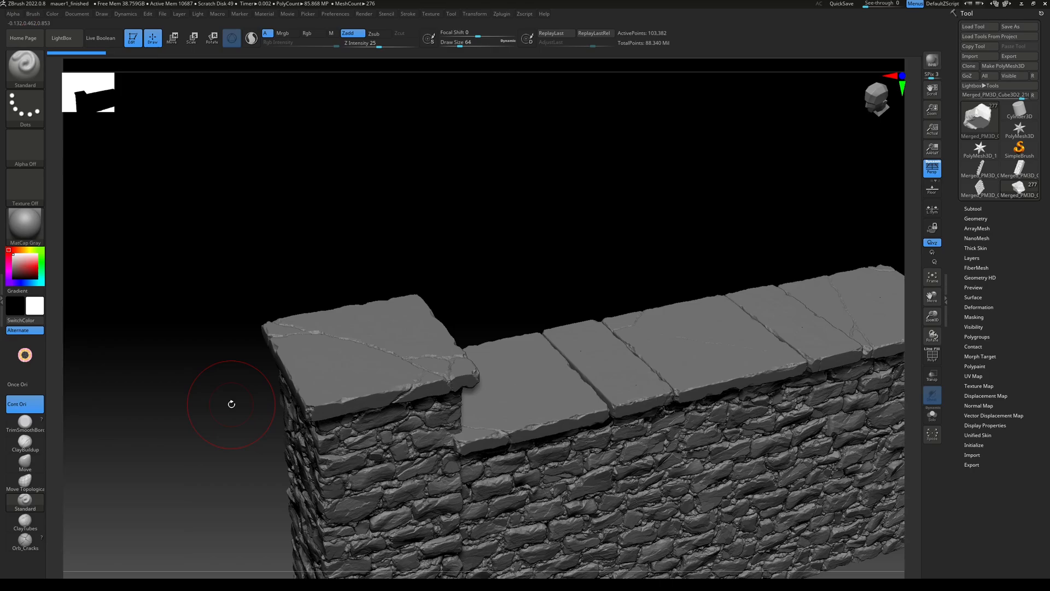
pyautogui.moveTo(212, 448)
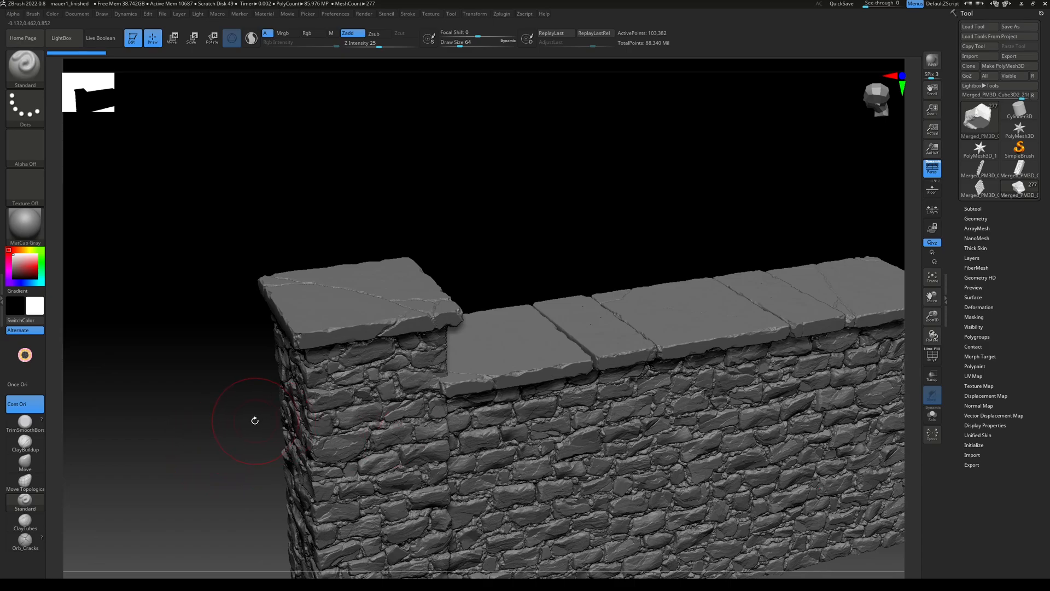
pyautogui.moveTo(247, 421)
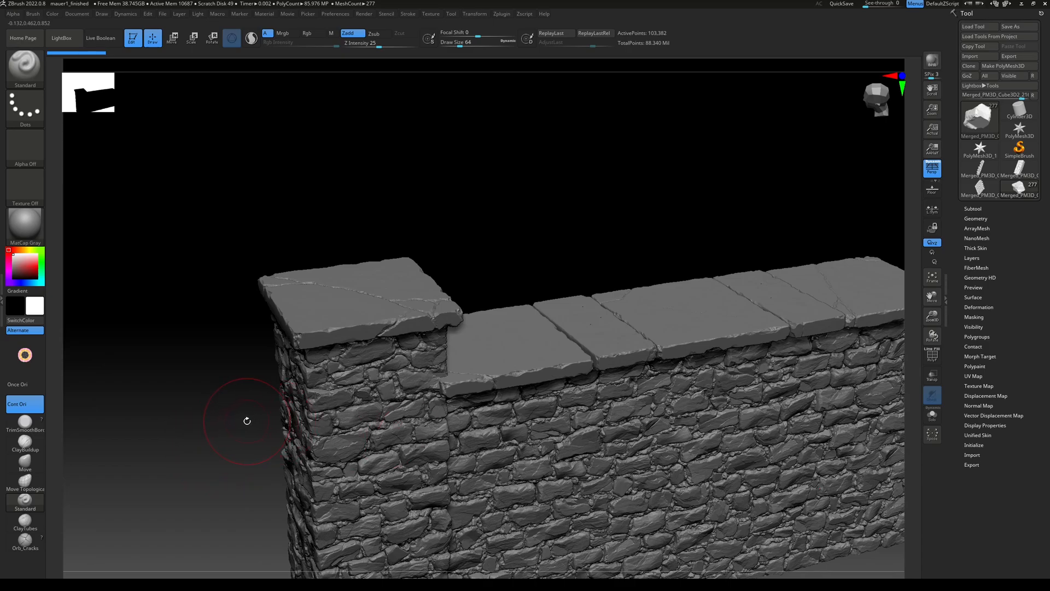
pyautogui.moveTo(259, 421)
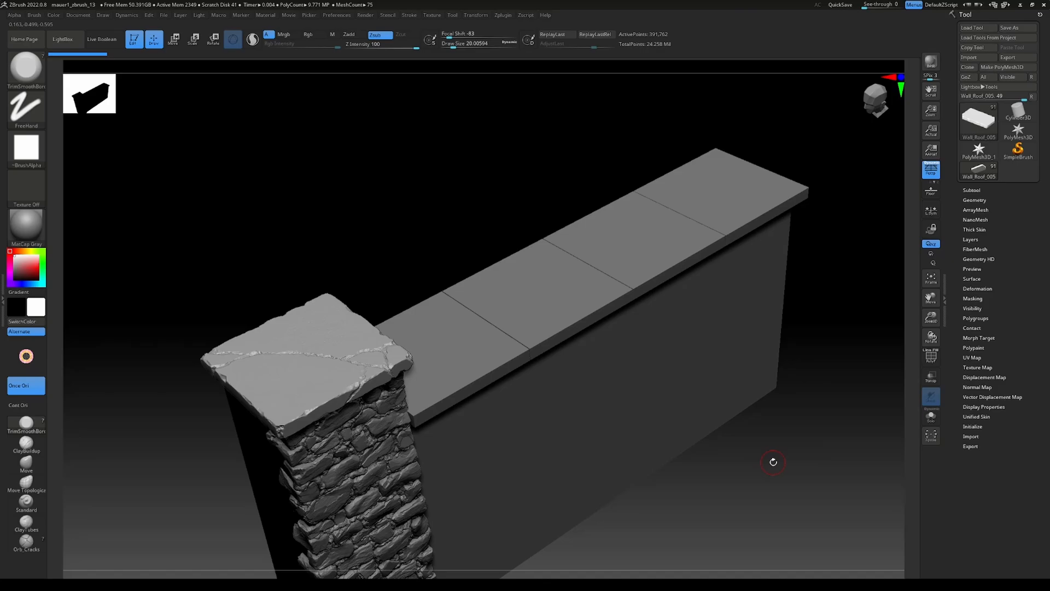
pyautogui.moveTo(487, 360)
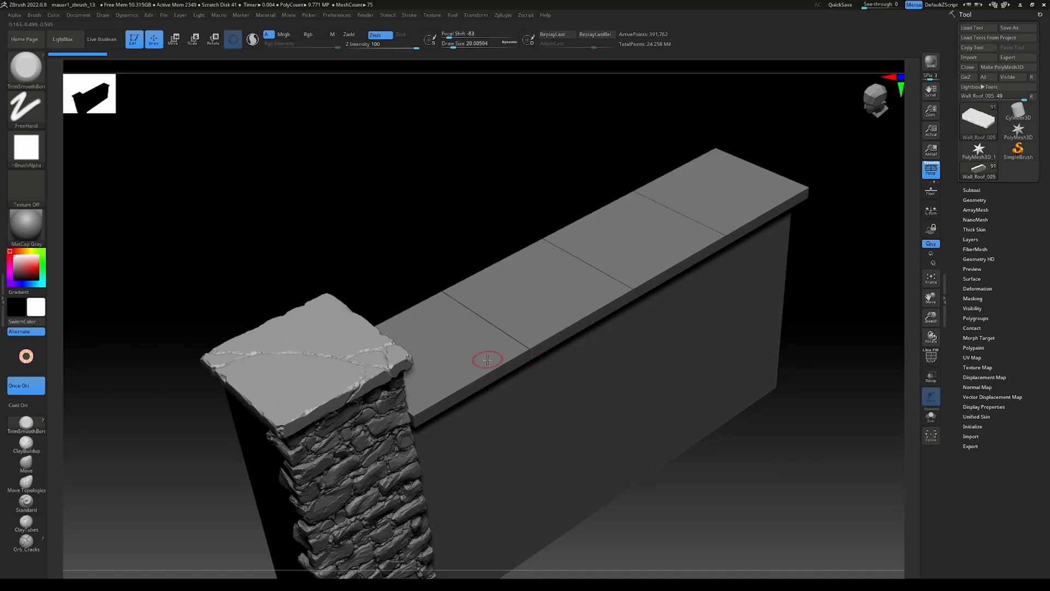
pyautogui.moveTo(472, 370)
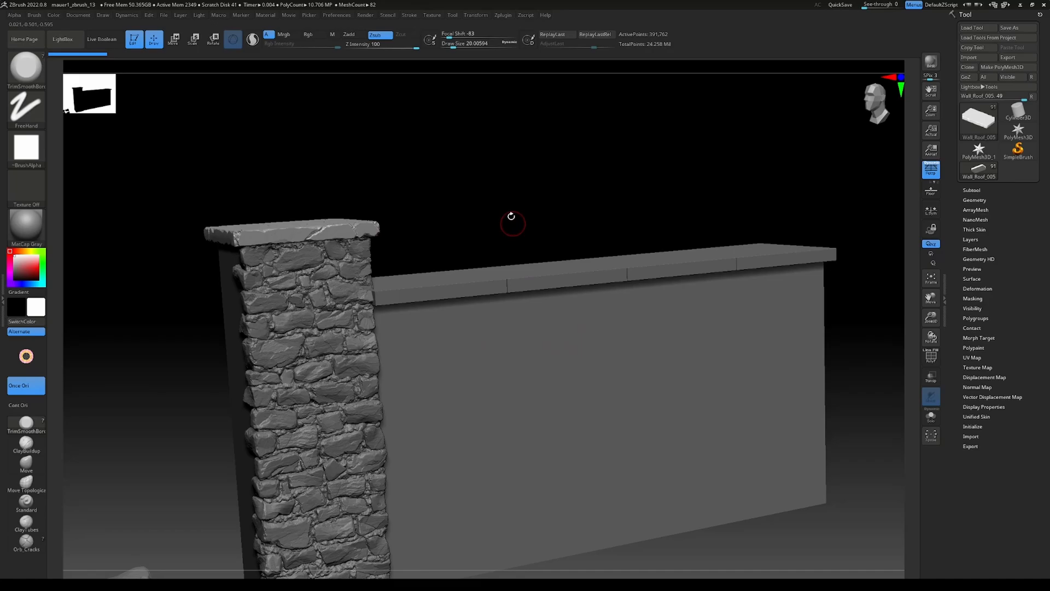
pyautogui.moveTo(503, 231)
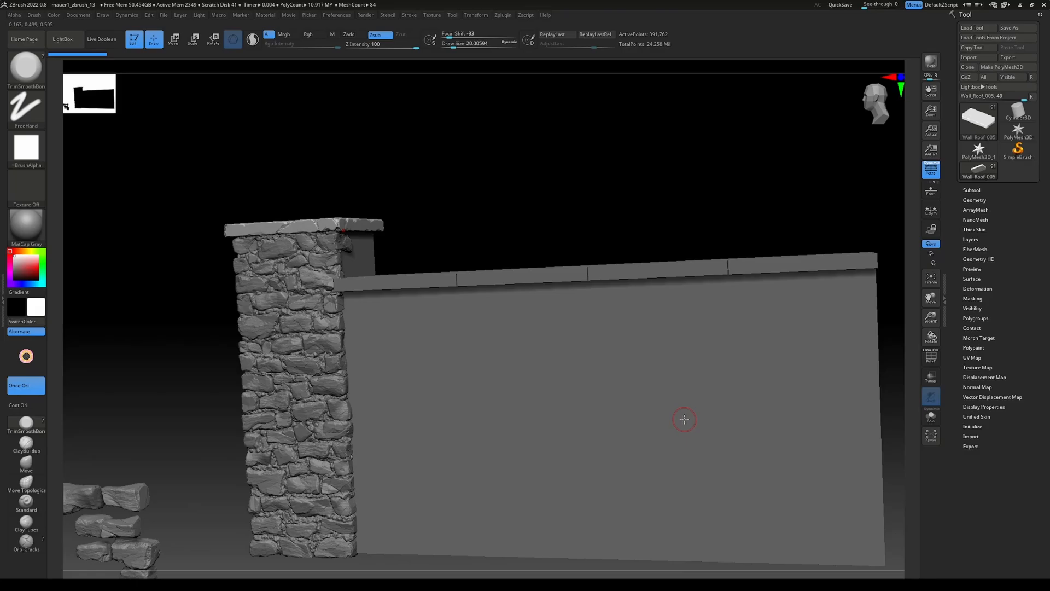
pyautogui.moveTo(429, 259)
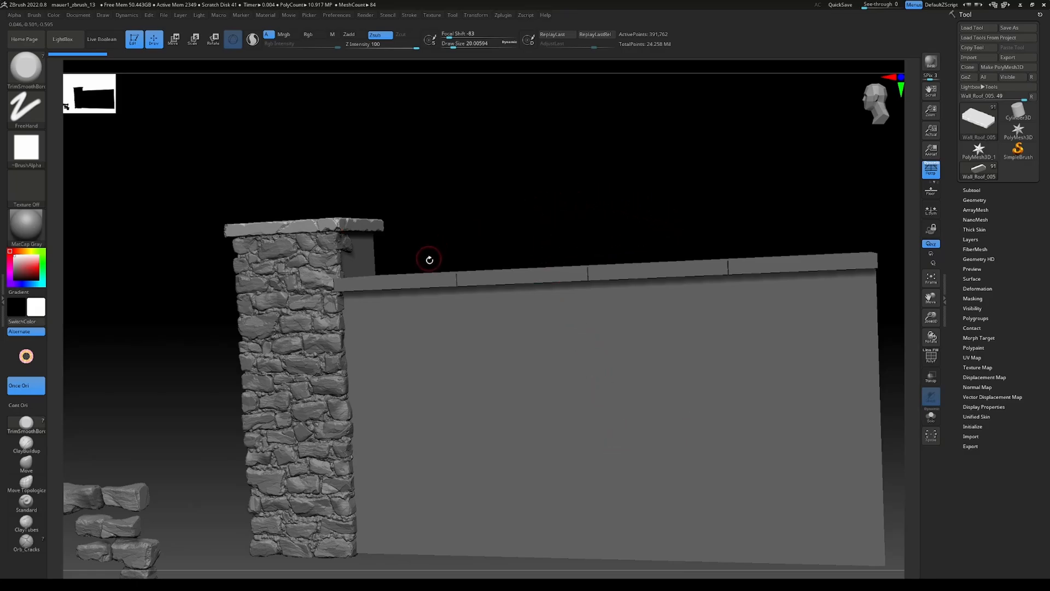
pyautogui.moveTo(536, 239)
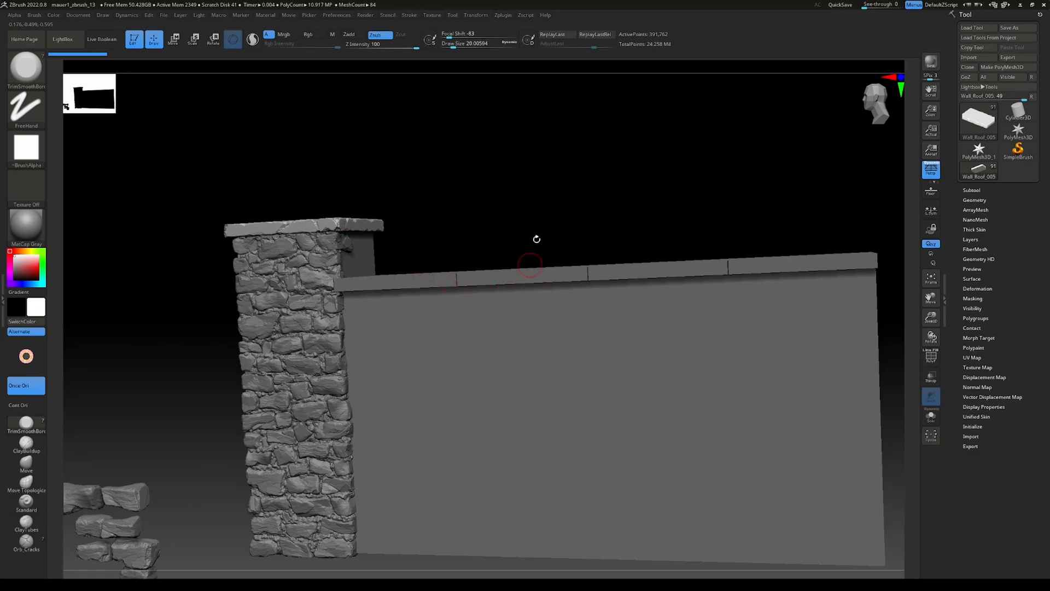
pyautogui.moveTo(447, 369)
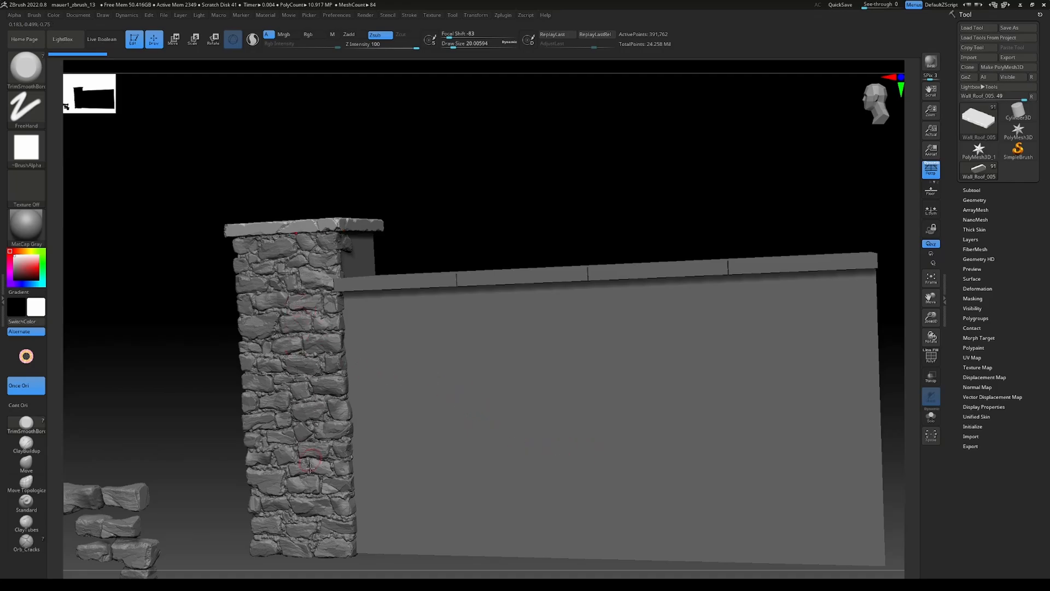
pyautogui.moveTo(653, 346)
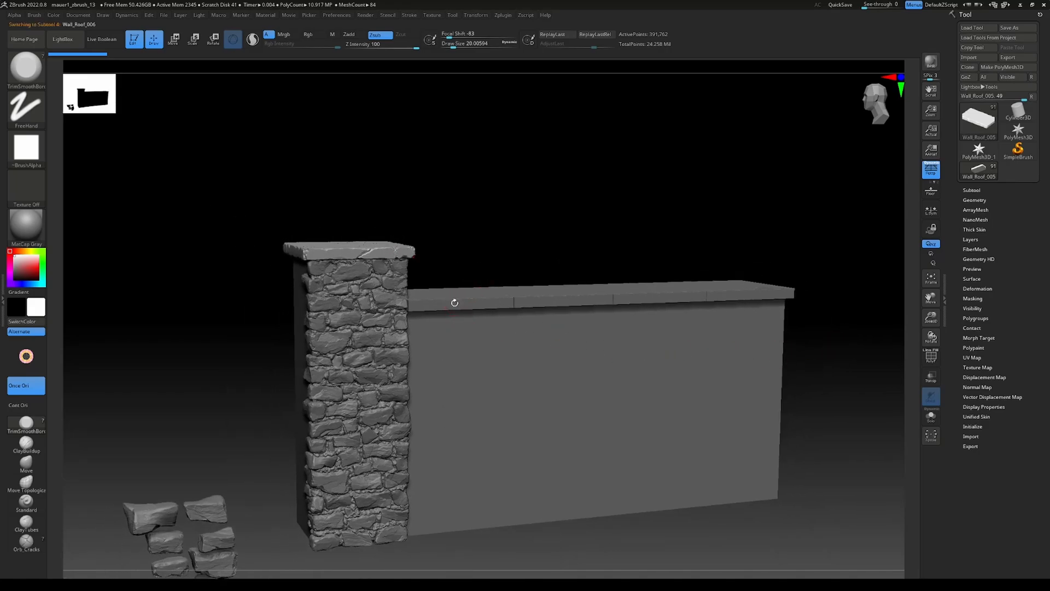
pyautogui.moveTo(930, 416)
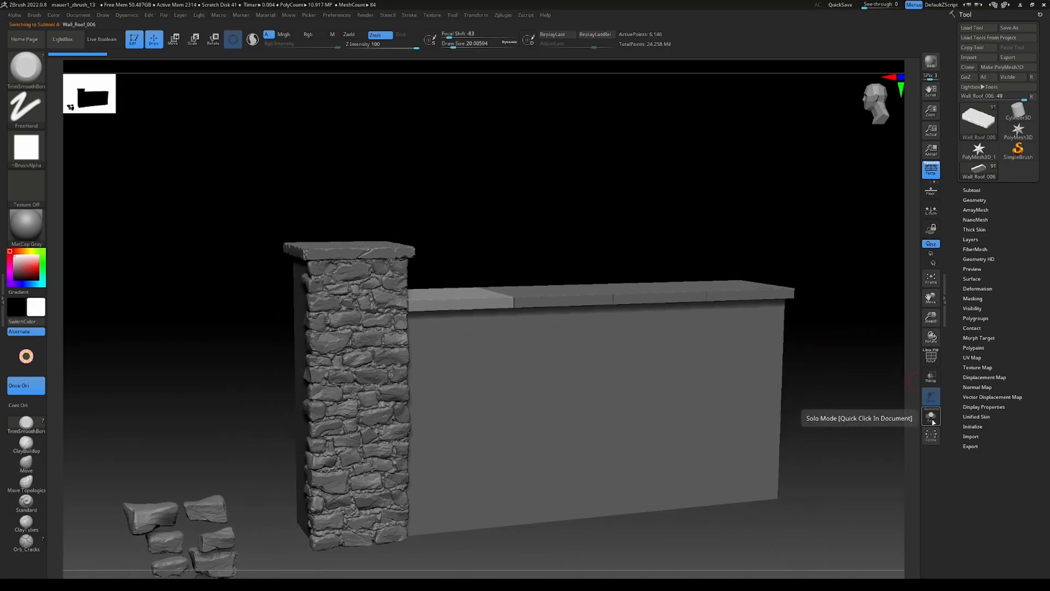
# Solo the selected cap slab so the pillar and the rest of the wall are hidden
pyautogui.click(931, 415)
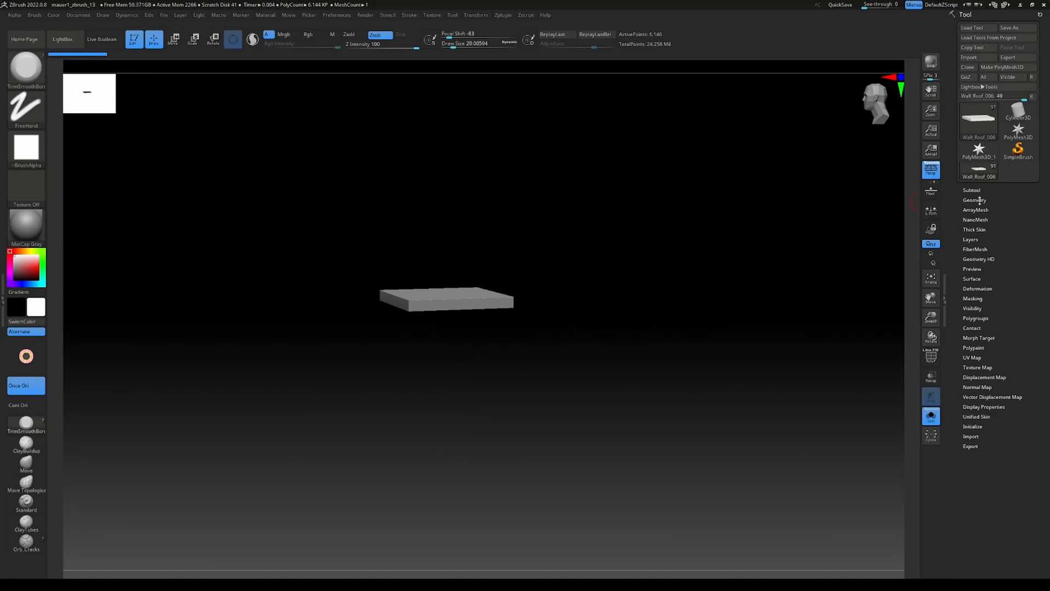
pyautogui.click(975, 200)
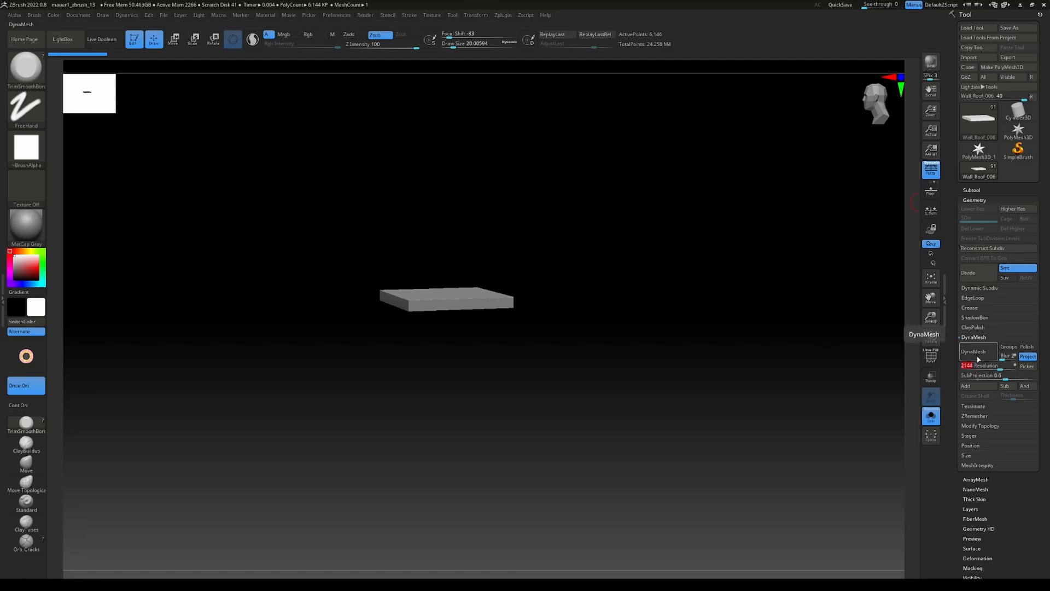
# DynaMesh the slab at resolution 2144 for a dense mesh of about 449k points
pyautogui.click(974, 351)
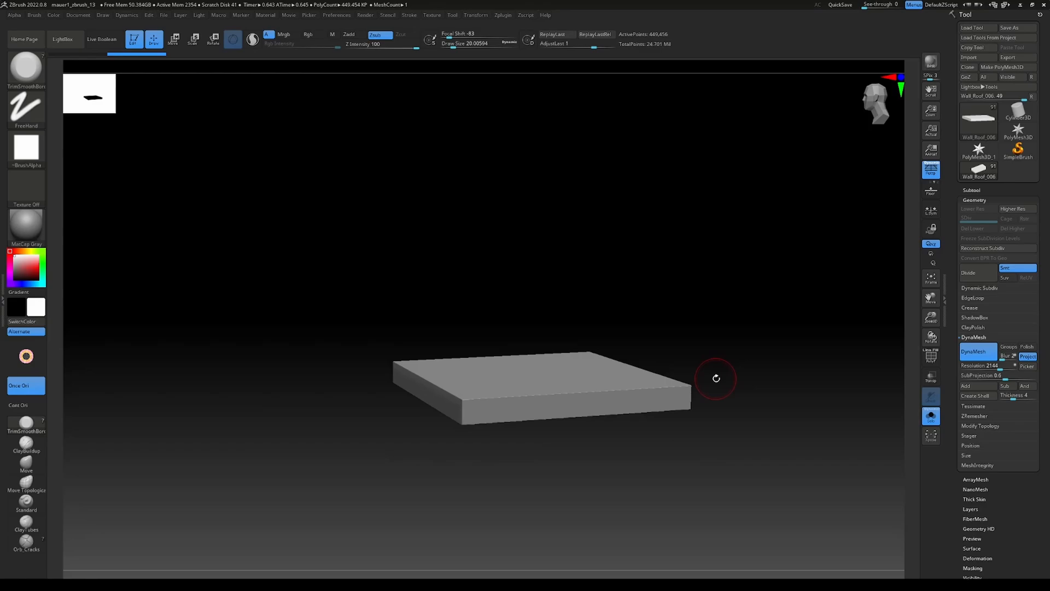
pyautogui.moveTo(705, 345)
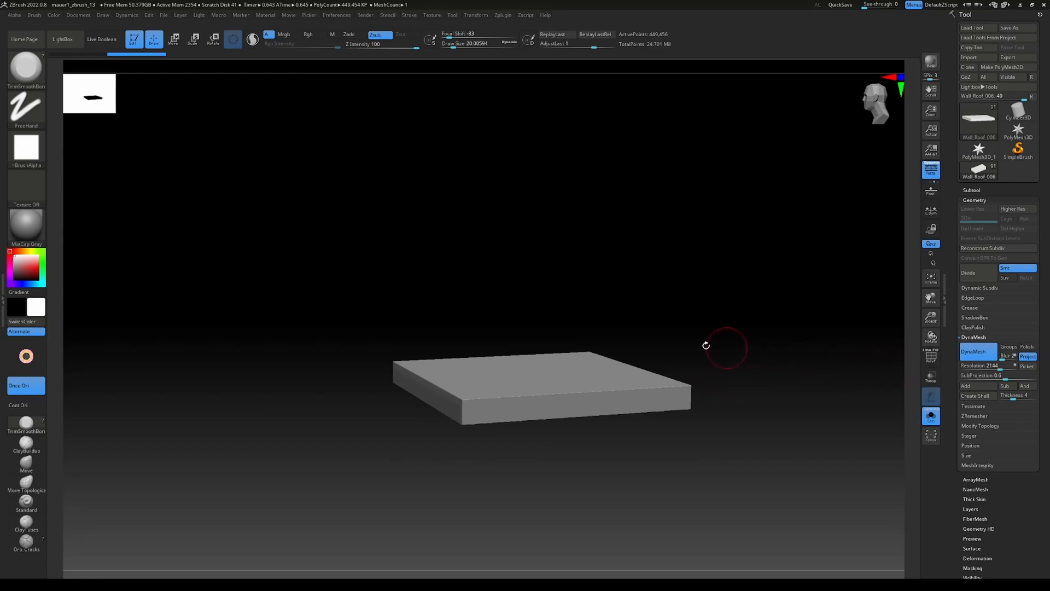
pyautogui.moveTo(760, 382)
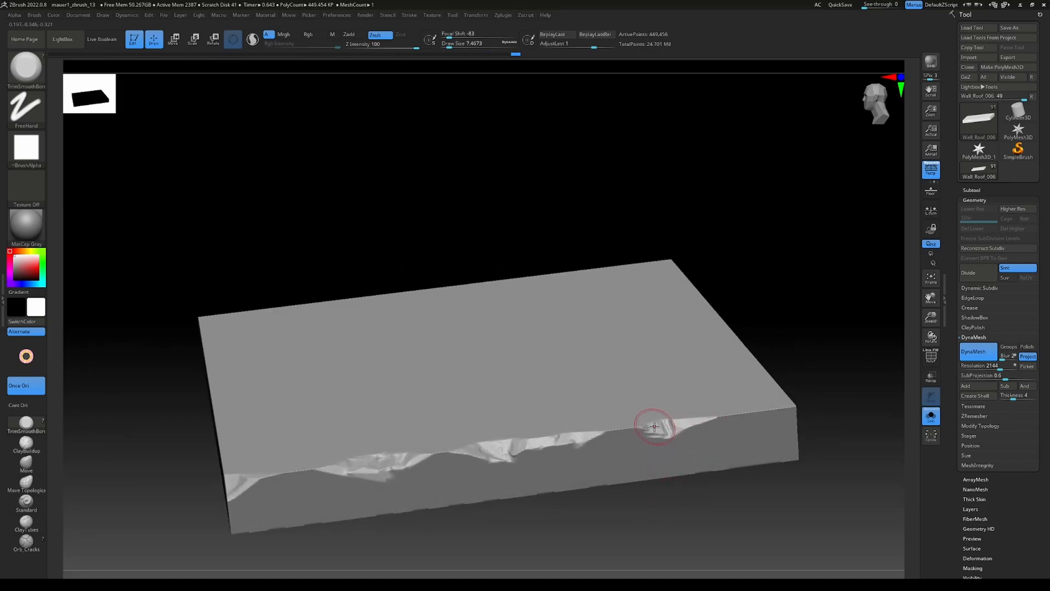
pyautogui.moveTo(731, 415)
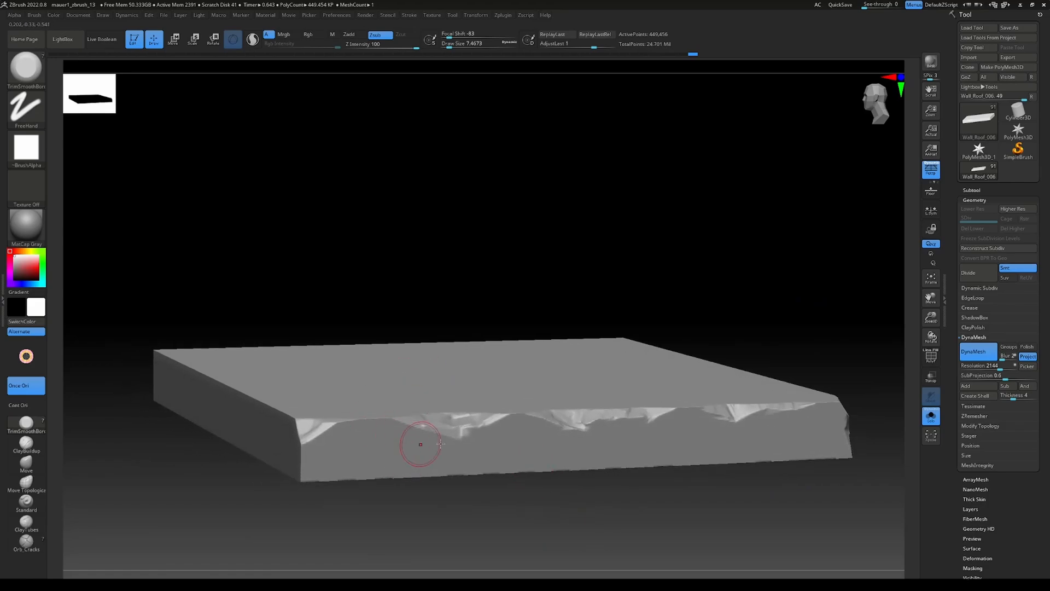
pyautogui.moveTo(409, 433)
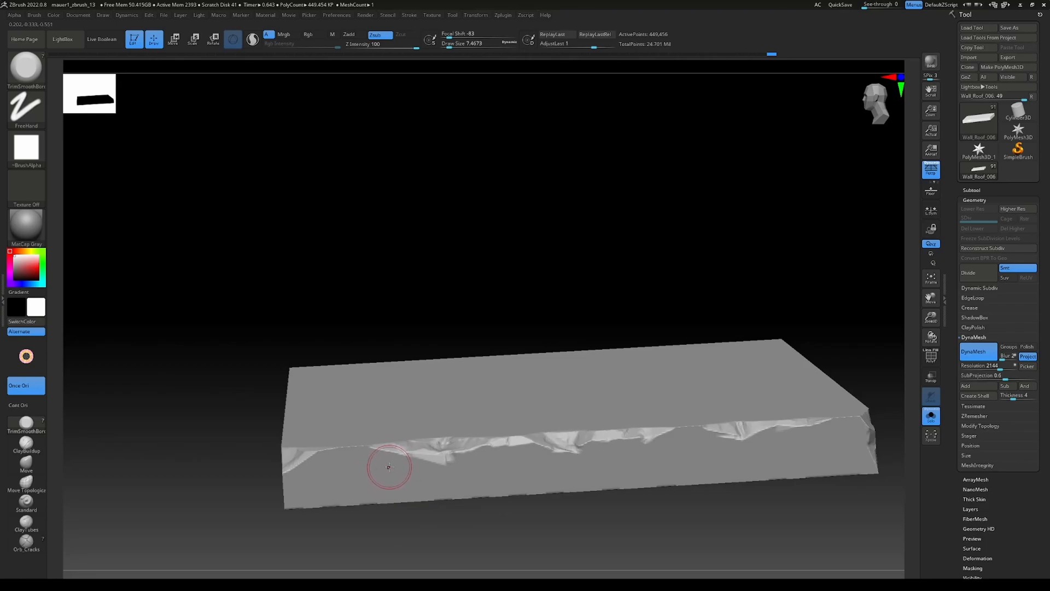
pyautogui.moveTo(394, 464)
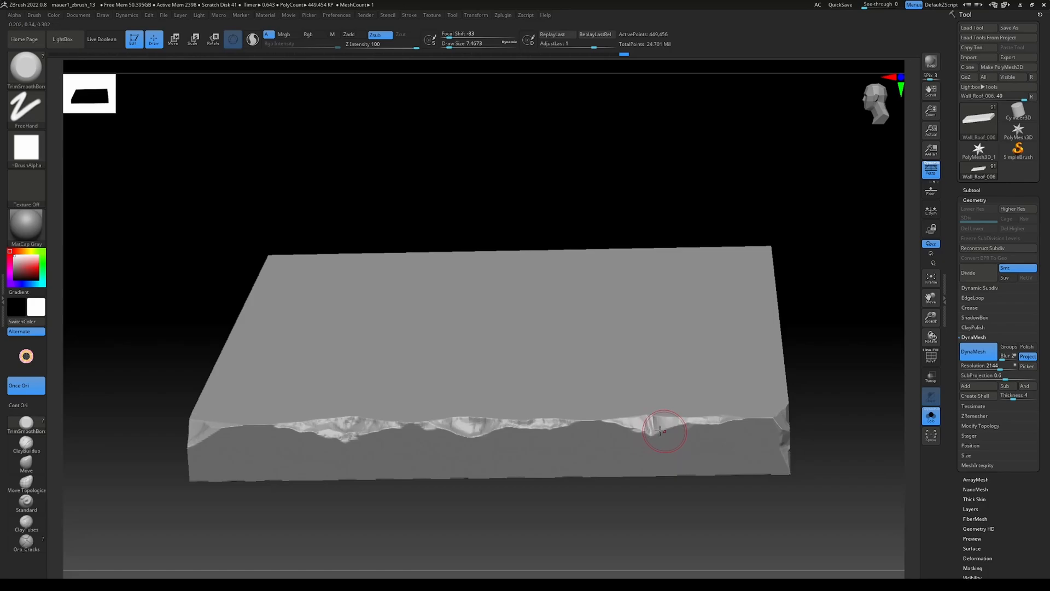
pyautogui.moveTo(655, 439)
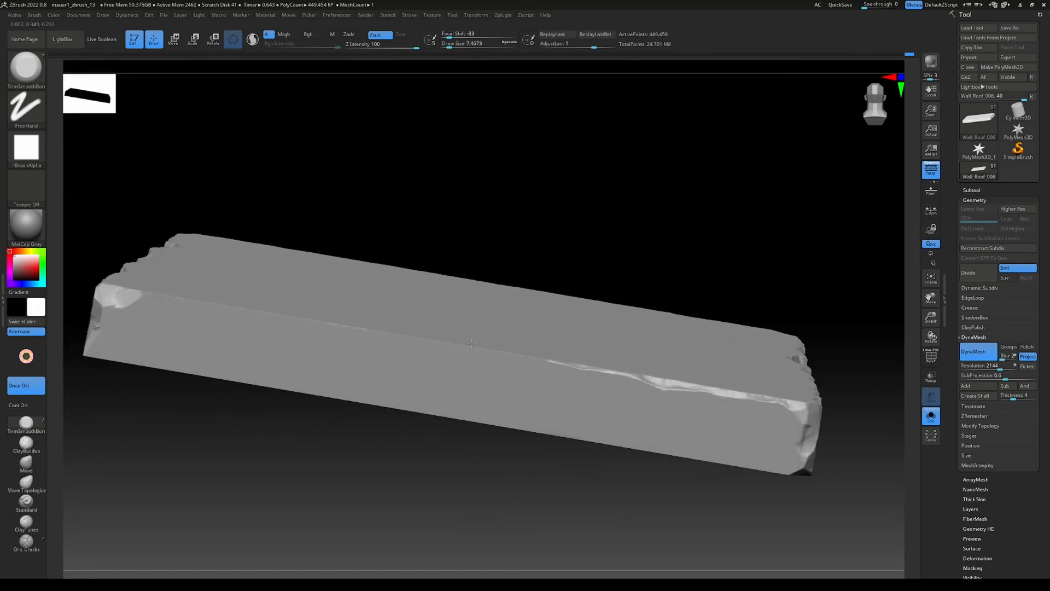
# Carve chips along the slab's opposite long edge and end corners with the trim brush
pyautogui.click(474, 365)
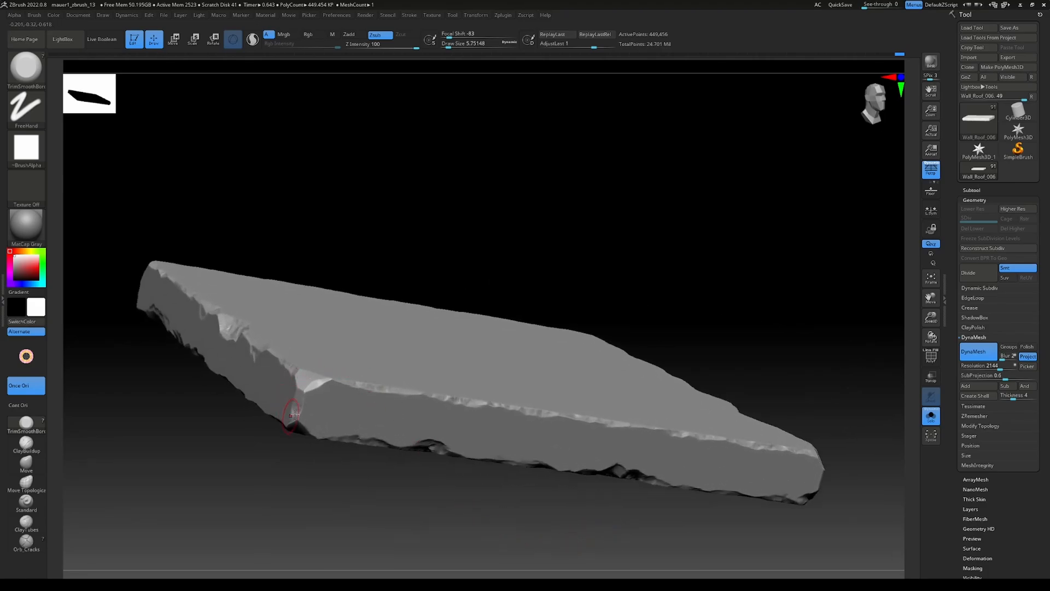
# Load the clay build-up brush once the slab's broken outline is finished
pyautogui.click(25, 442)
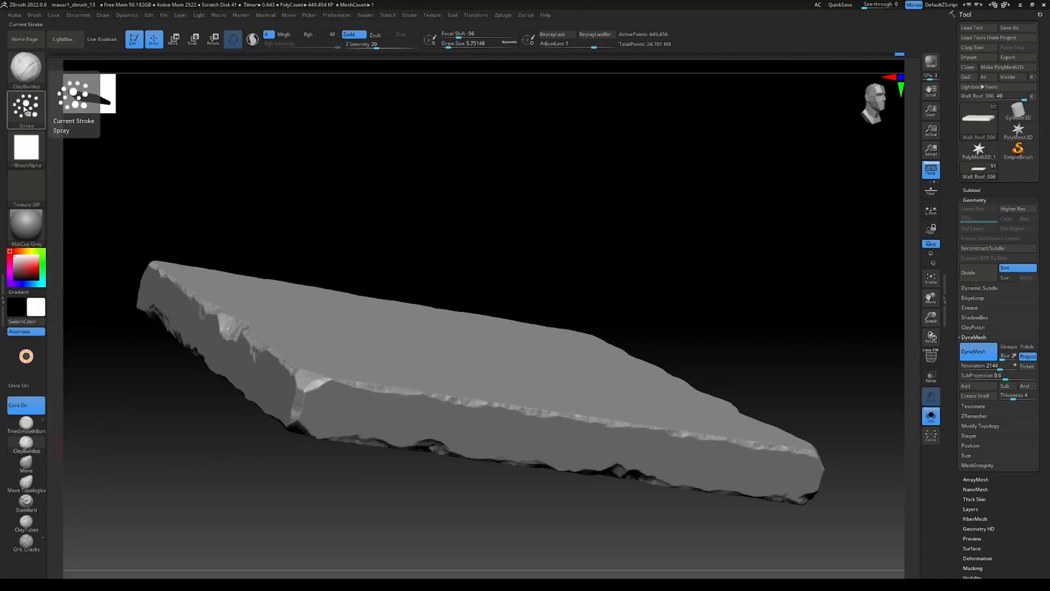
# Set the ClayBuildup brush stroke to Spray for scattered texture dabs
pyautogui.click(25, 107)
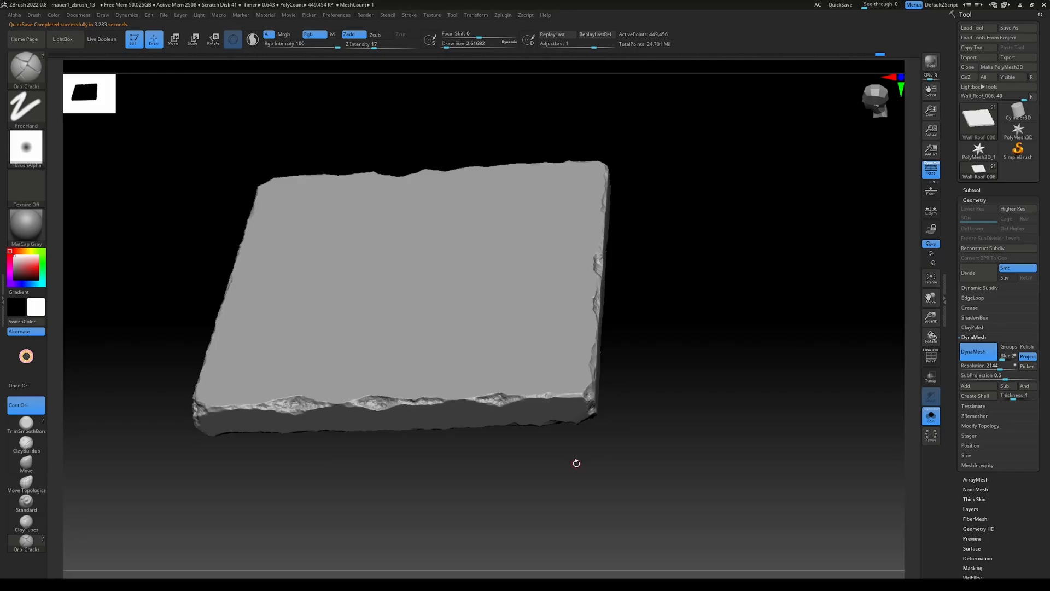
pyautogui.moveTo(50, 516)
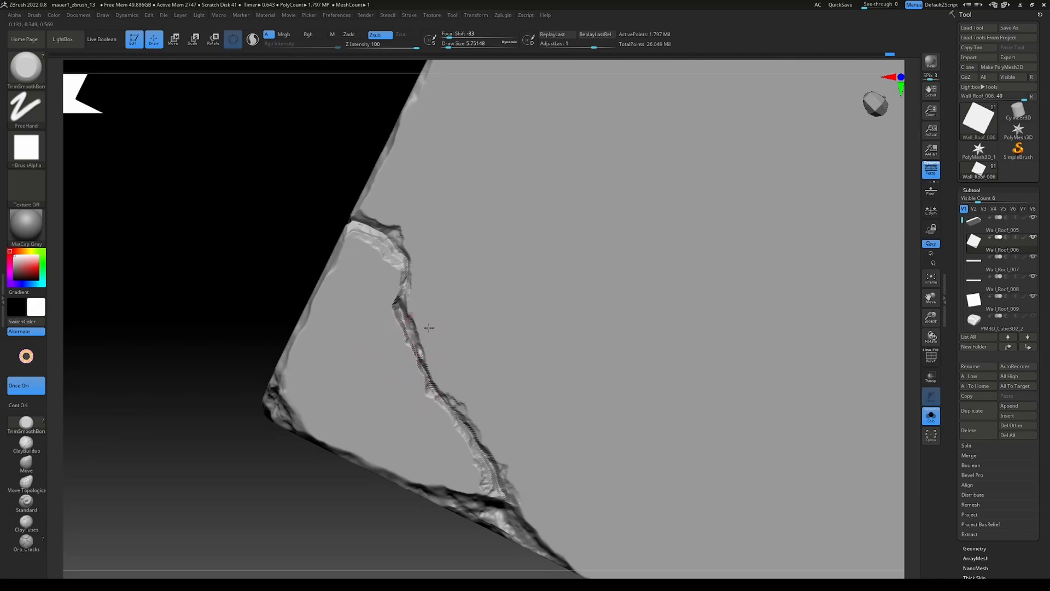
pyautogui.moveTo(421, 401)
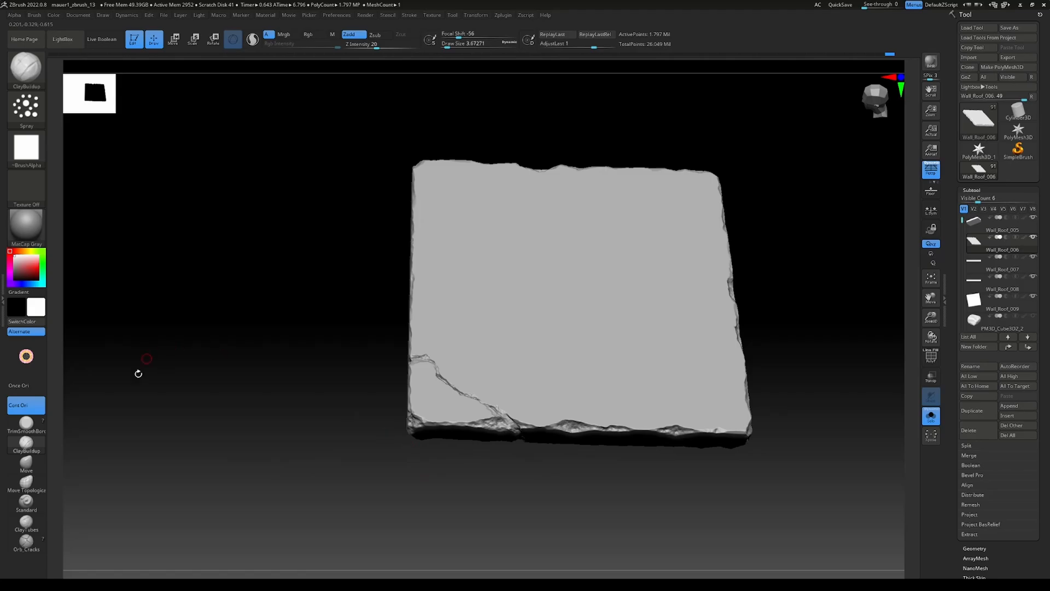
# Select the Standard brush and give it the Stone_Noise_1 alpha
pyautogui.click(26, 499)
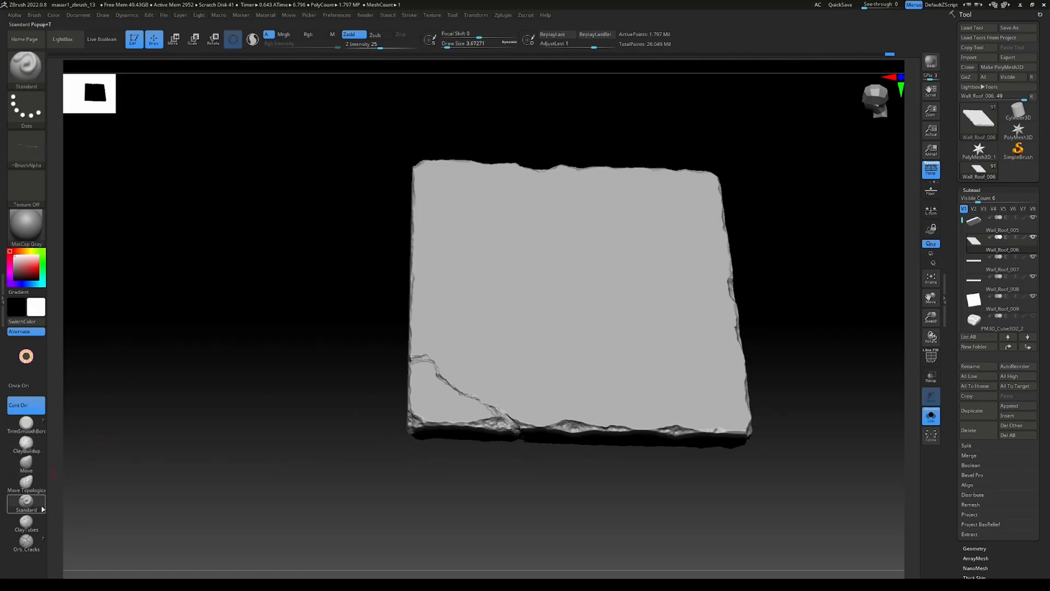
pyautogui.click(27, 151)
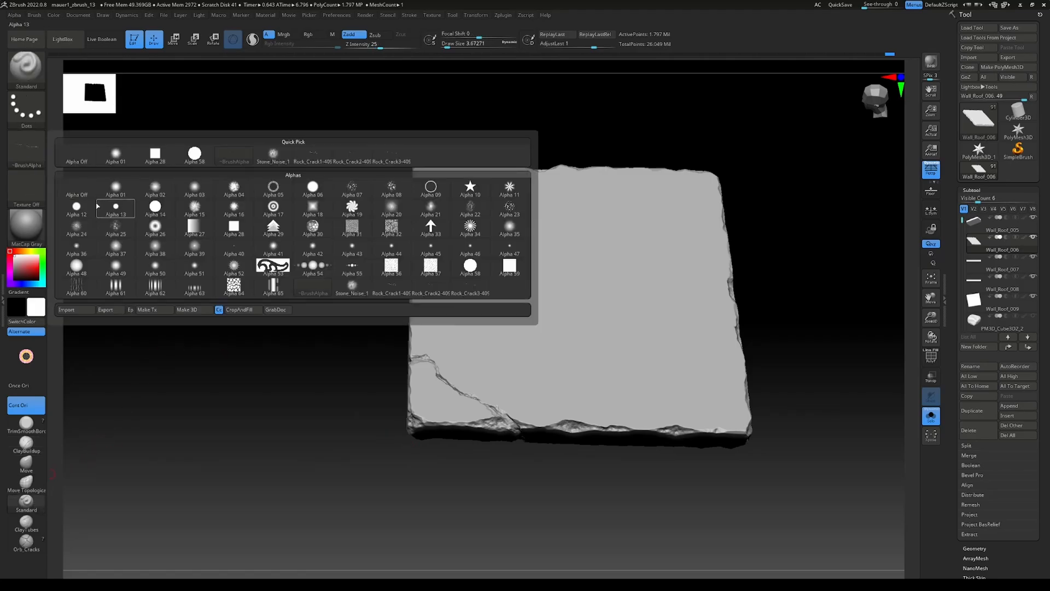
pyautogui.click(351, 287)
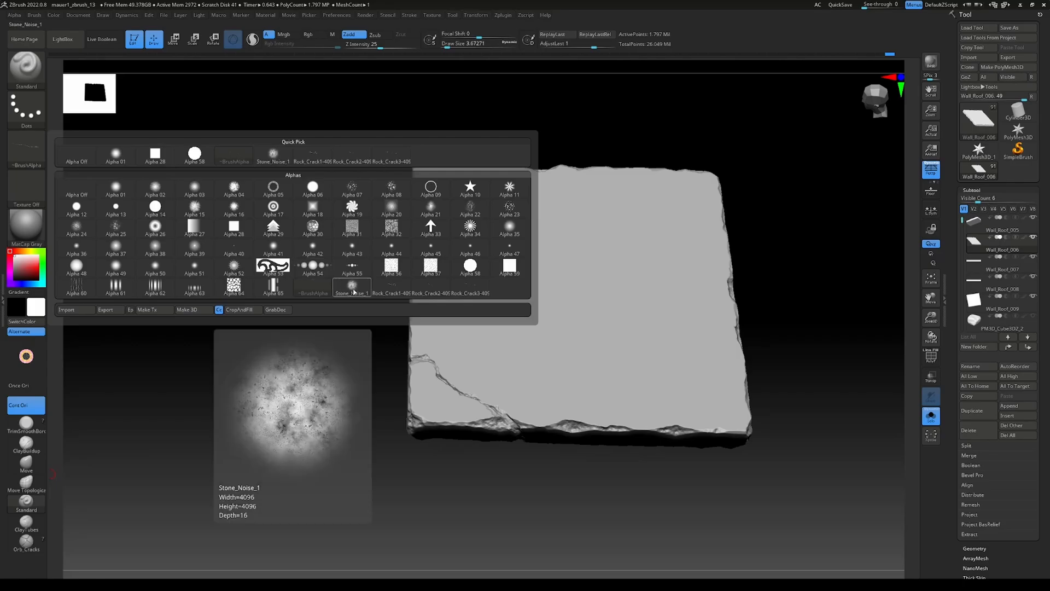
# Set the stroke to DragRect and adjust brush settings such as Focal Shift -100
pyautogui.click(26, 108)
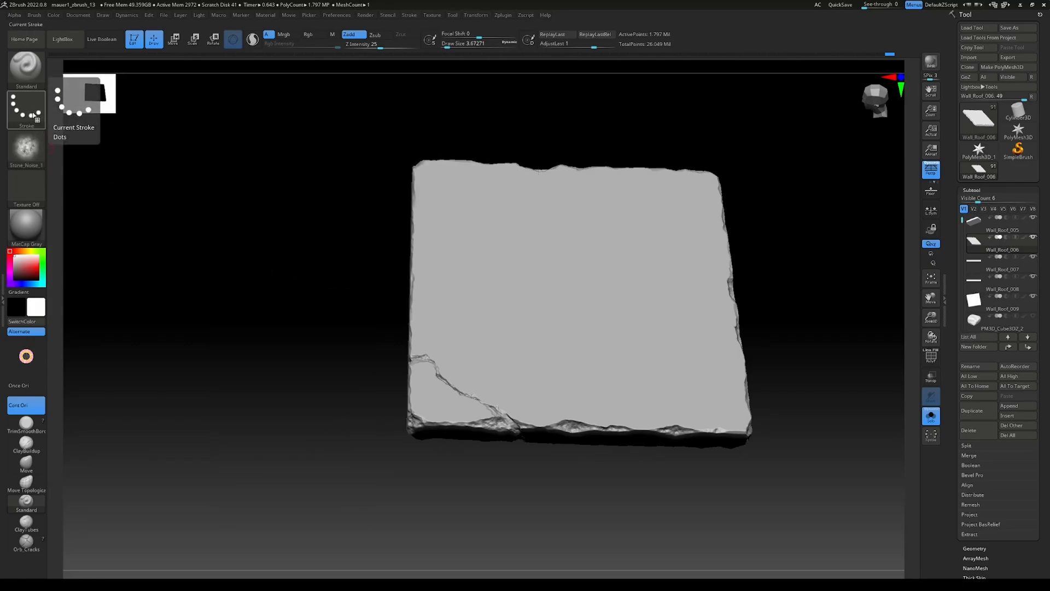
pyautogui.click(114, 113)
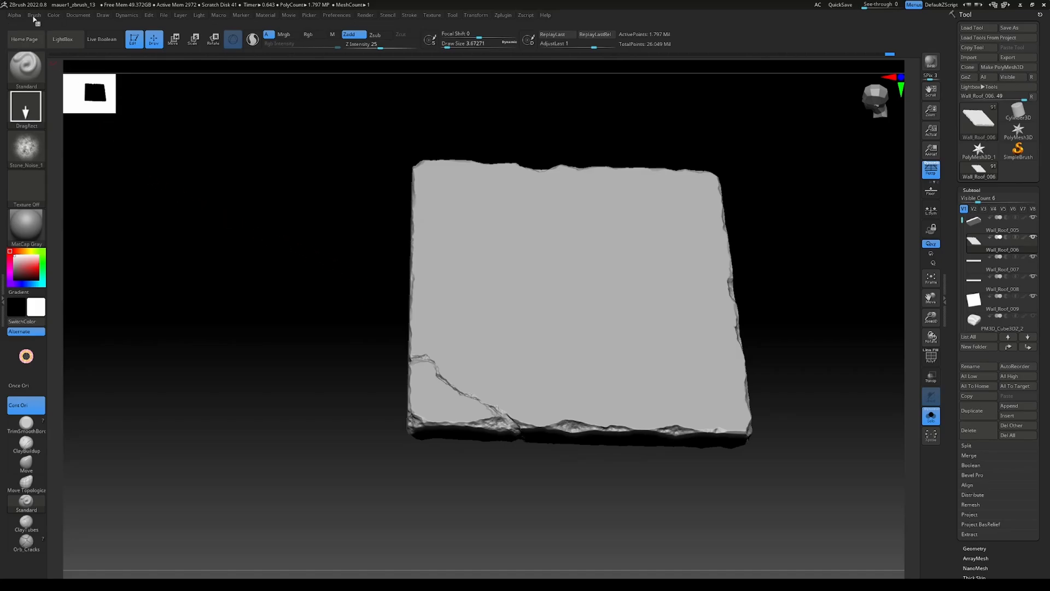
pyautogui.click(33, 15)
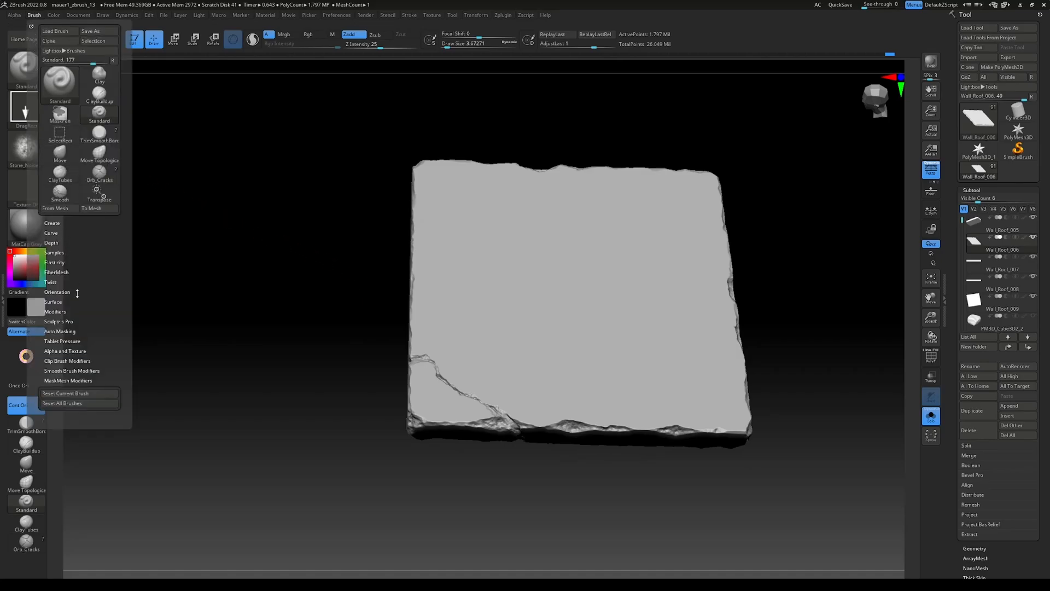
pyautogui.click(59, 331)
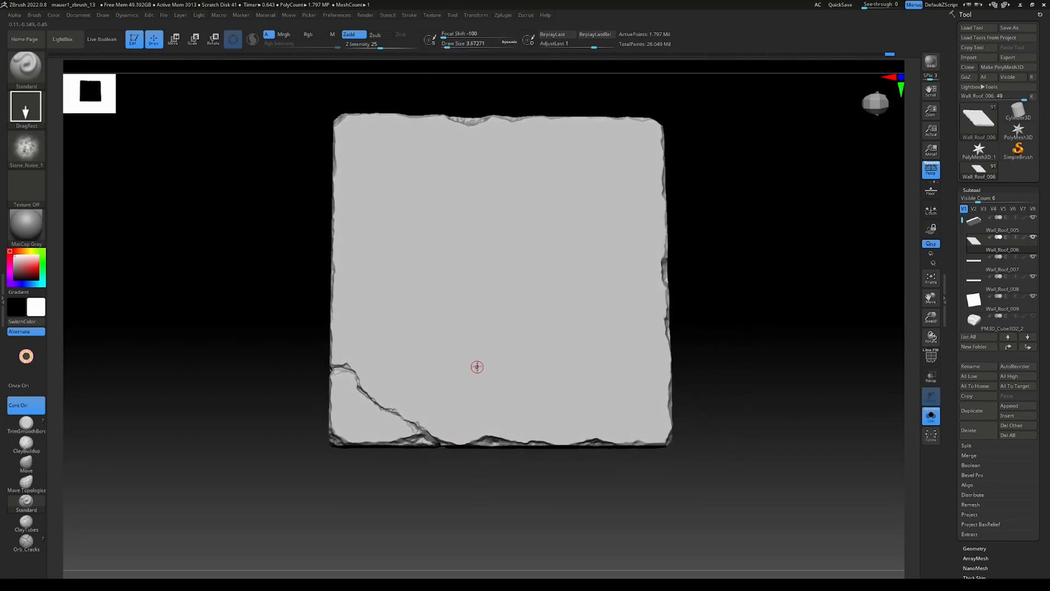
pyautogui.moveTo(425, 366)
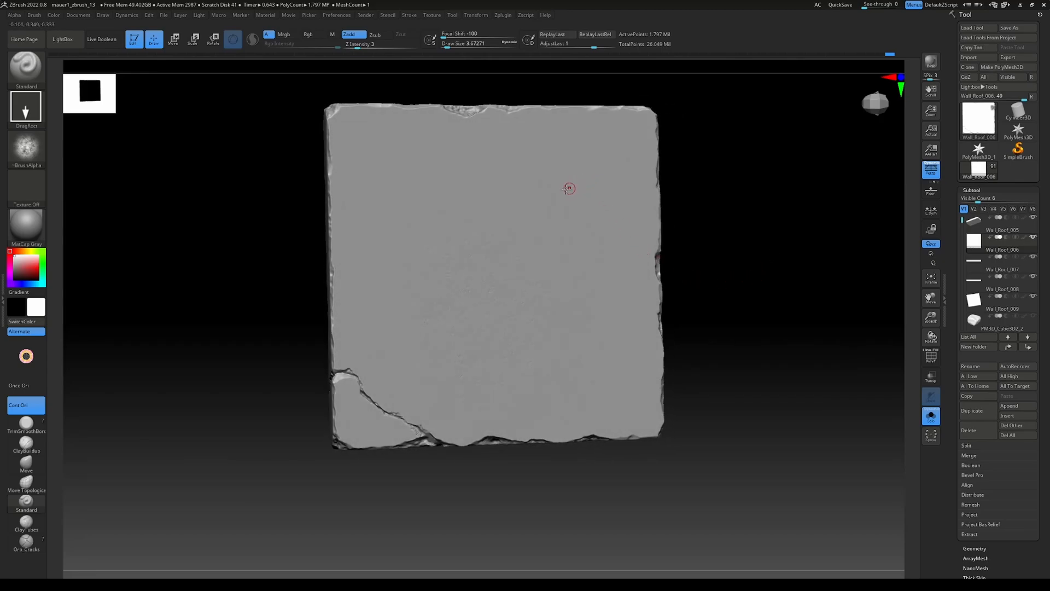
pyautogui.moveTo(399, 198)
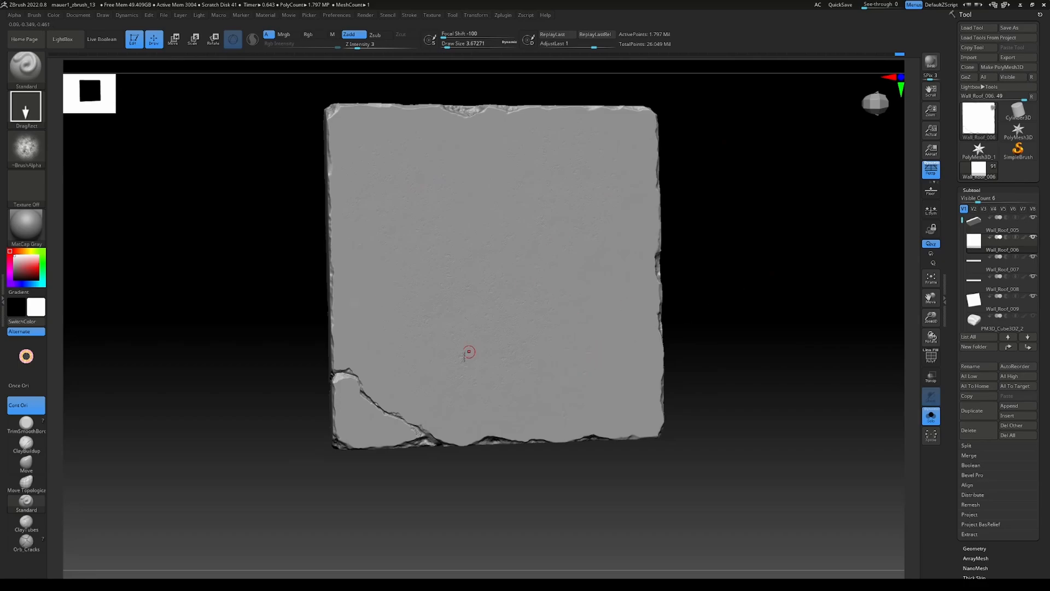
pyautogui.moveTo(385, 510)
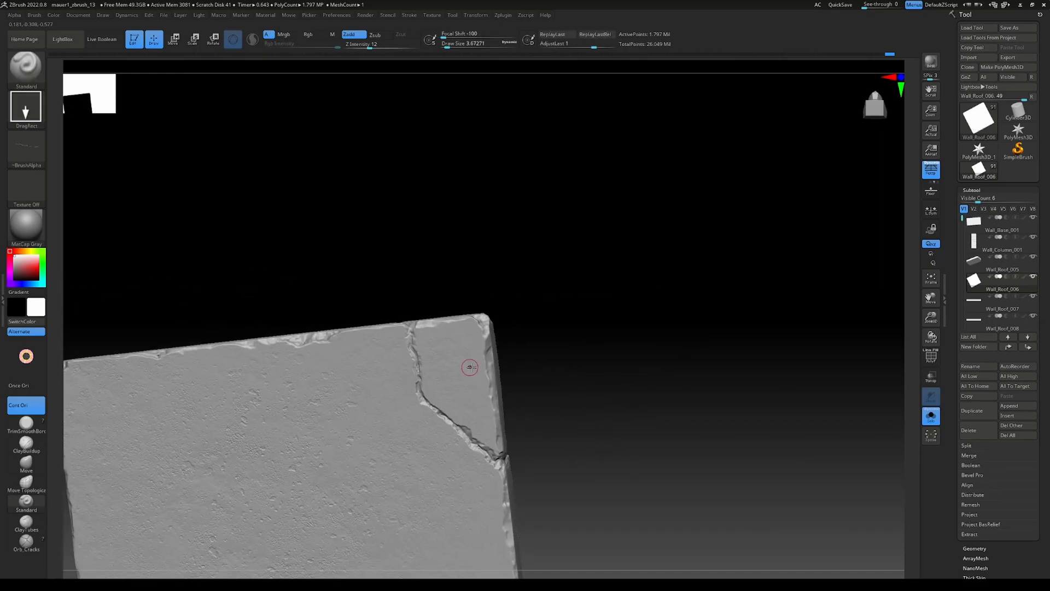
pyautogui.moveTo(546, 404)
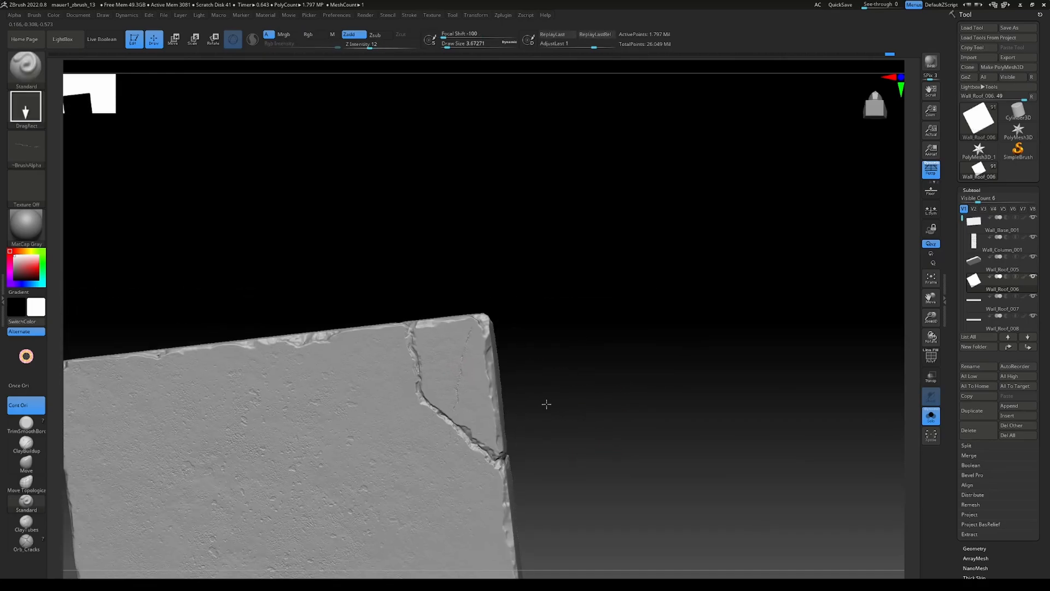
pyautogui.moveTo(553, 372)
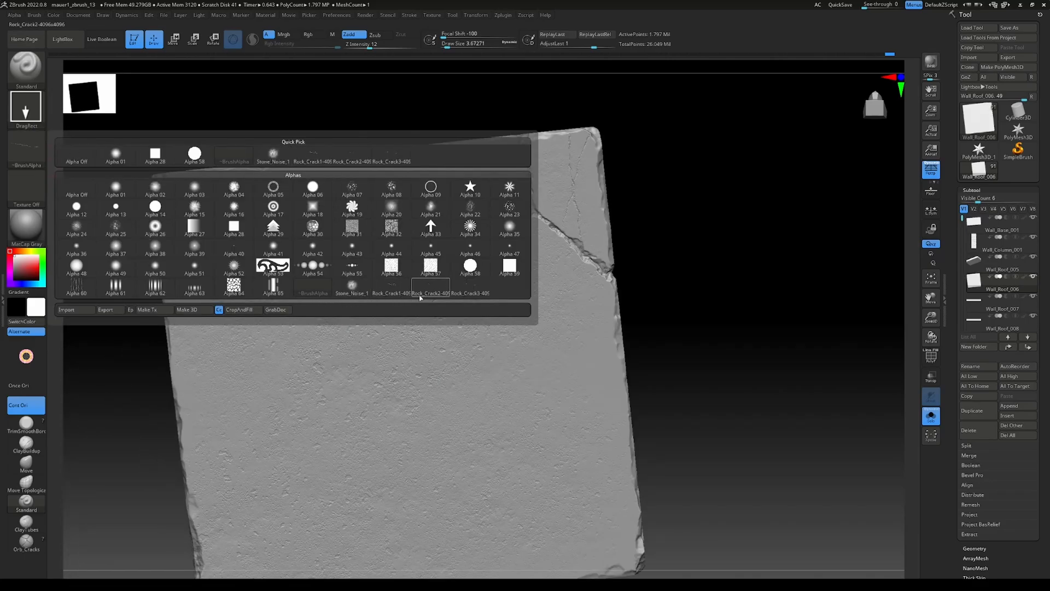
# Choose a Rock_Crack alpha for stamping cracks onto the cap stones
pyautogui.click(430, 277)
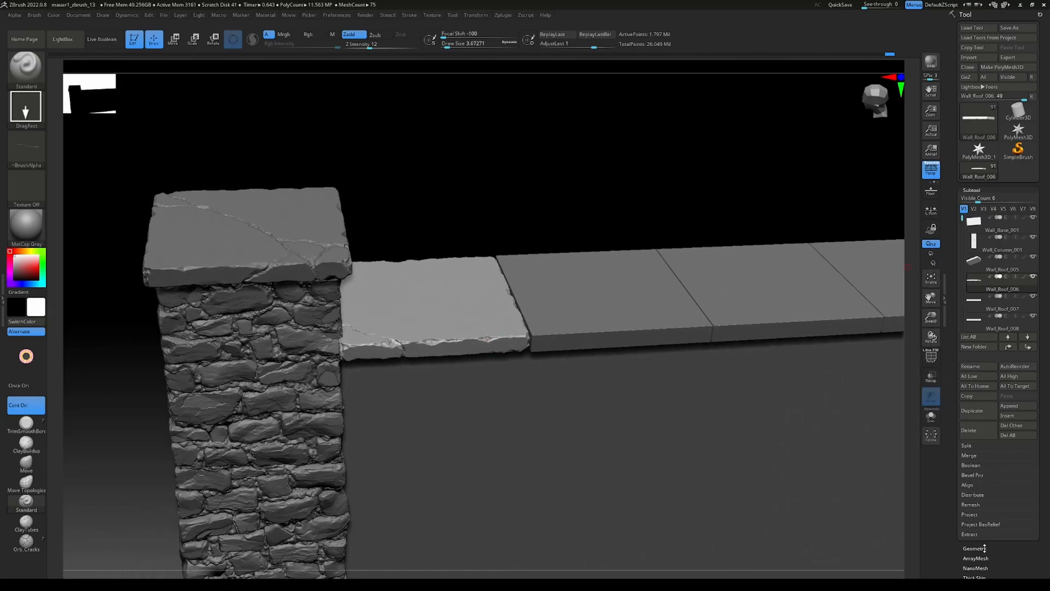
# Show the cap stone's Tool > Geometry subdivision levels and DynaMesh options
pyautogui.click(975, 548)
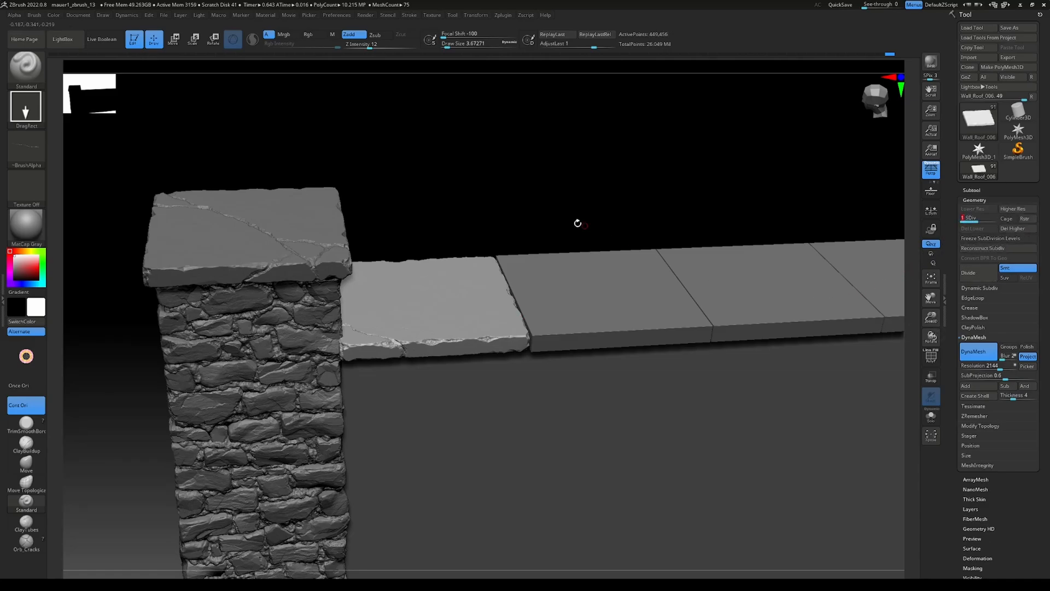
pyautogui.click(978, 218)
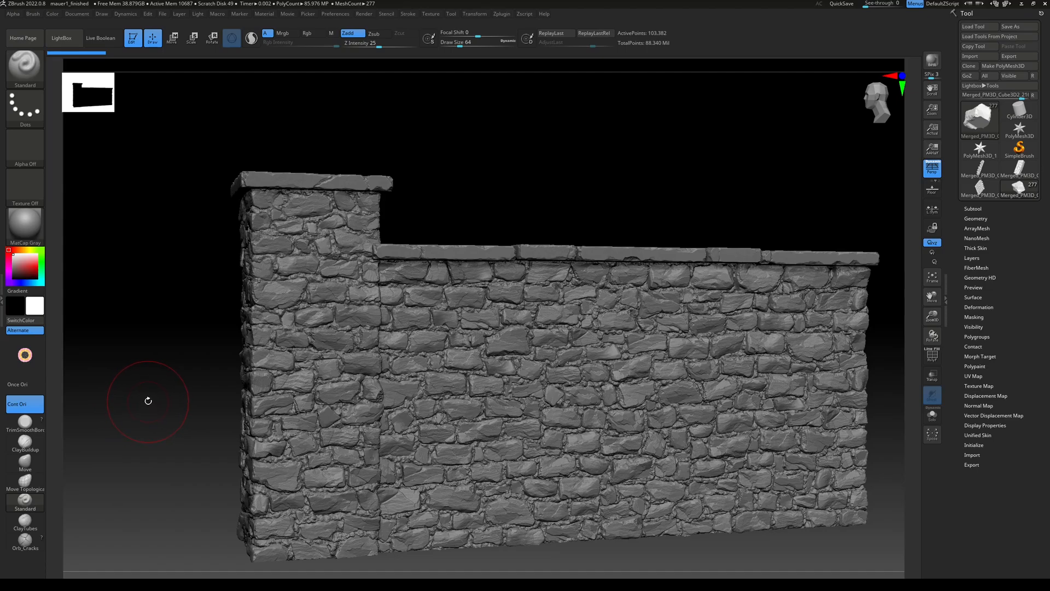
pyautogui.moveTo(781, 340)
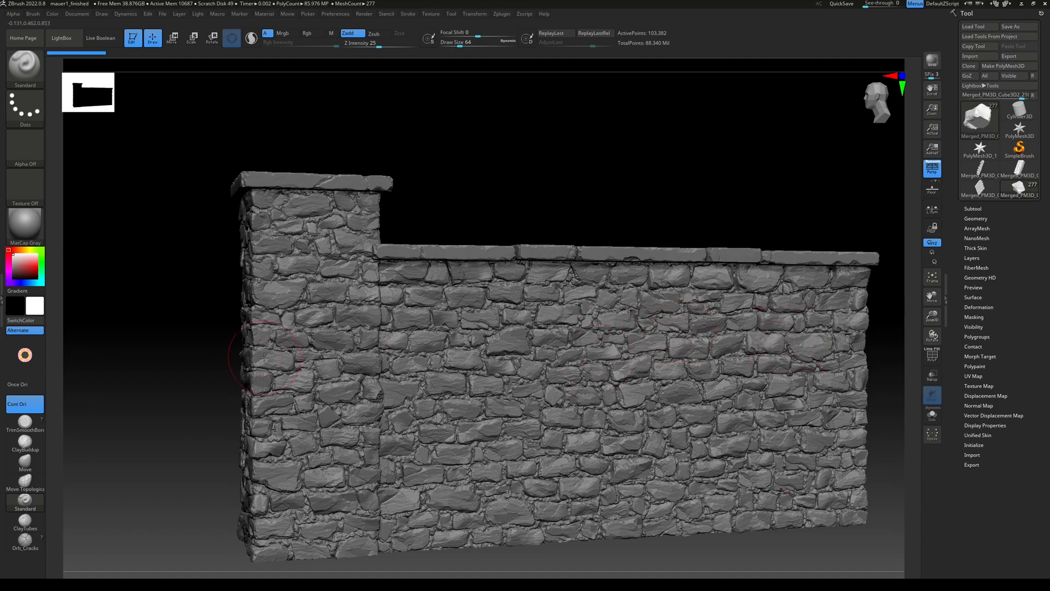
pyautogui.moveTo(189, 351)
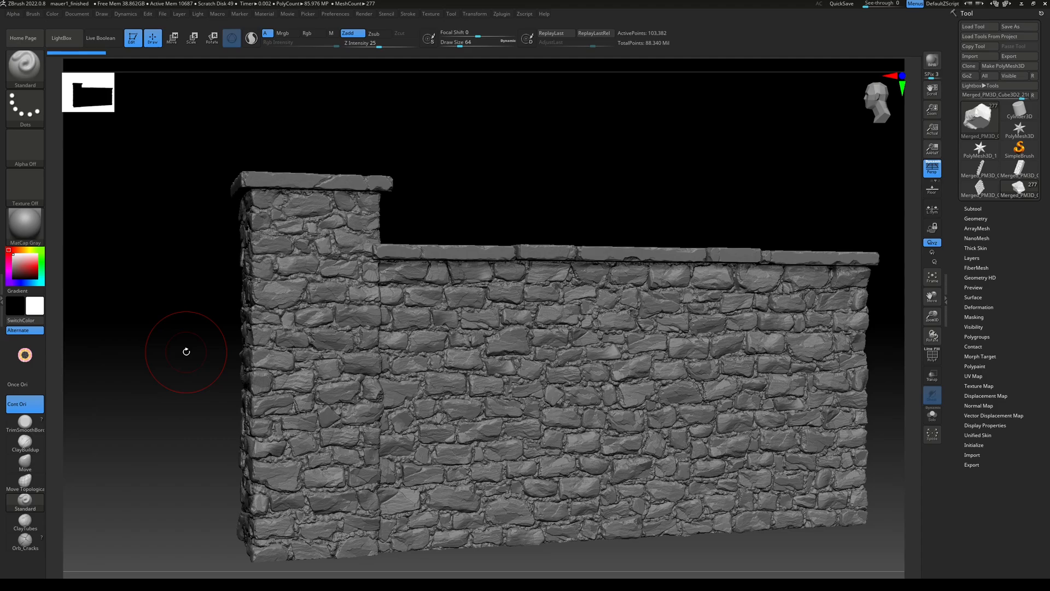
pyautogui.moveTo(183, 372)
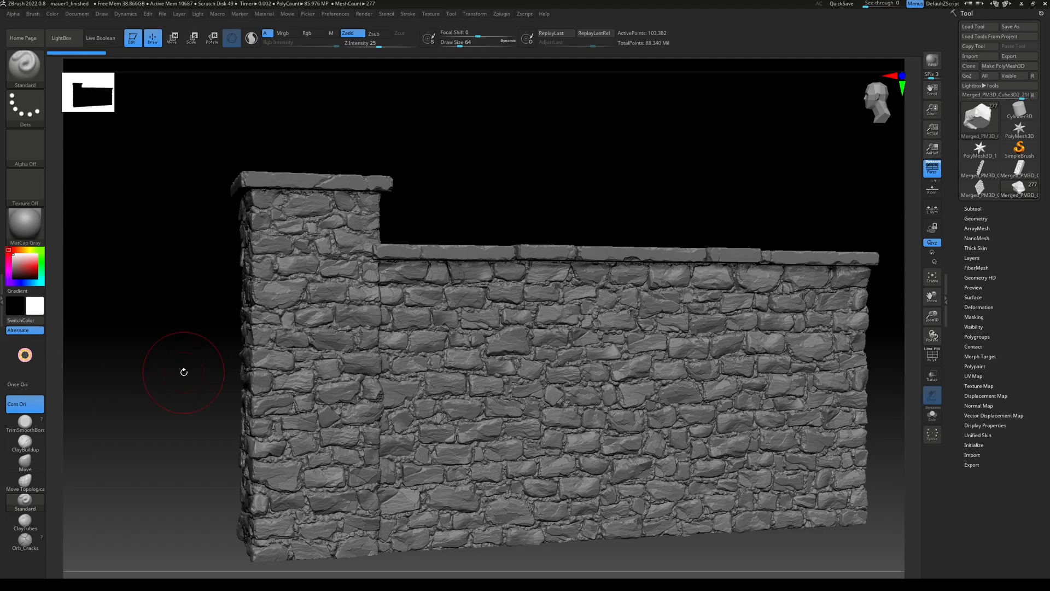